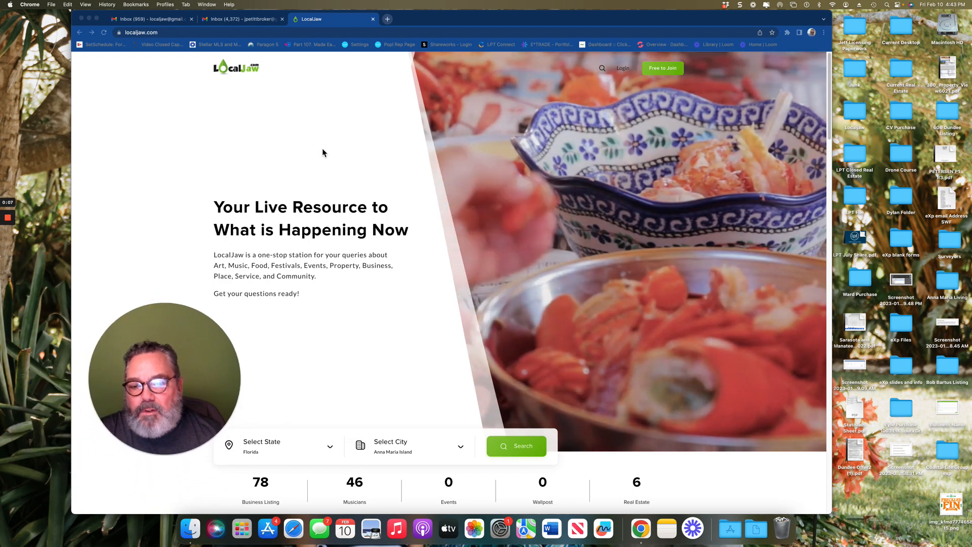
Step: Open the Anna Maria Island, Florida page
scroll("down", 3)
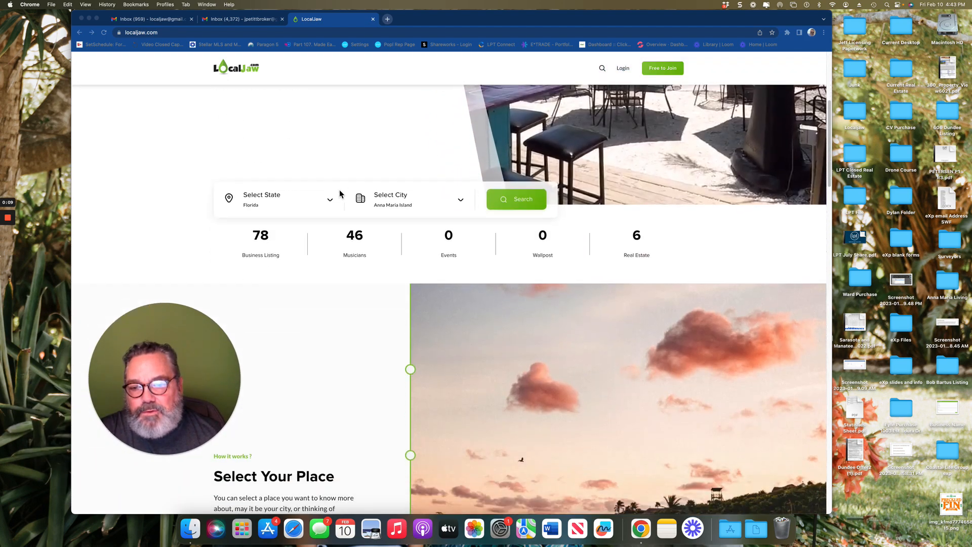
scroll("down", 3)
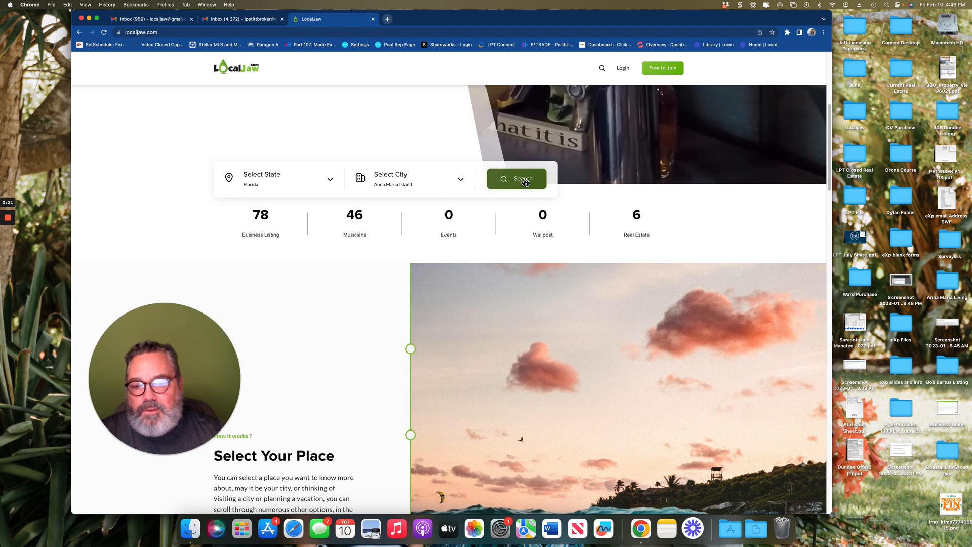
left_click(516, 179)
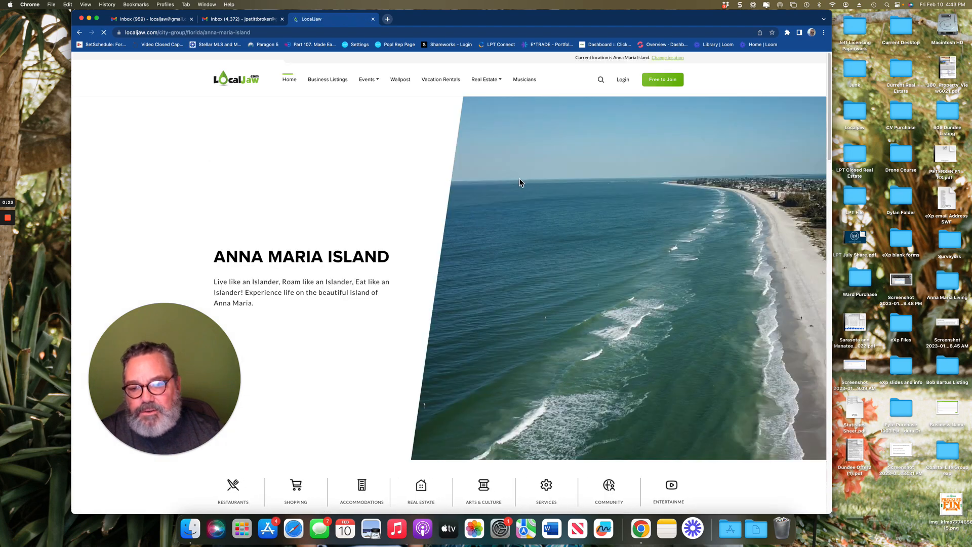
Step: Advance the Featured business listings carousel and open the full listings via 'view all'
scroll("down", 3)
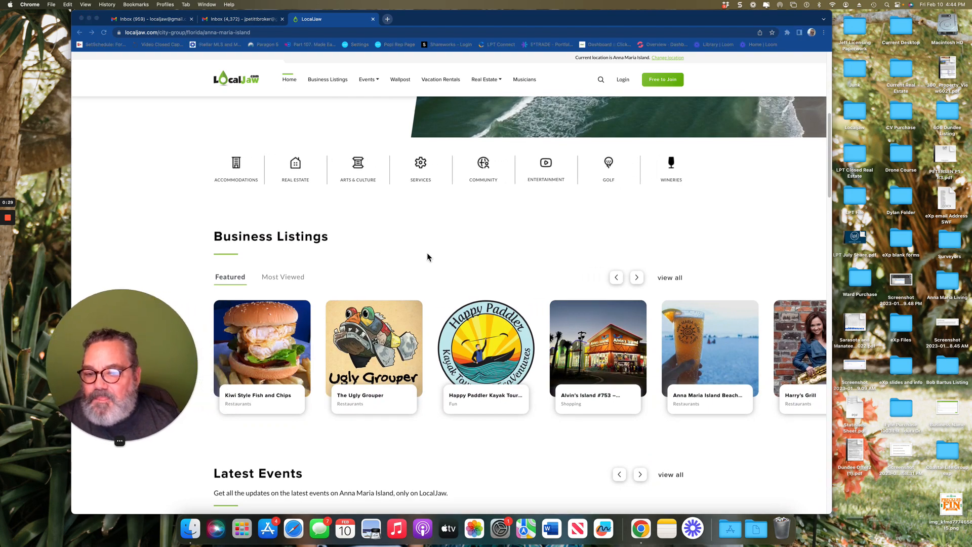
scroll("down", 3)
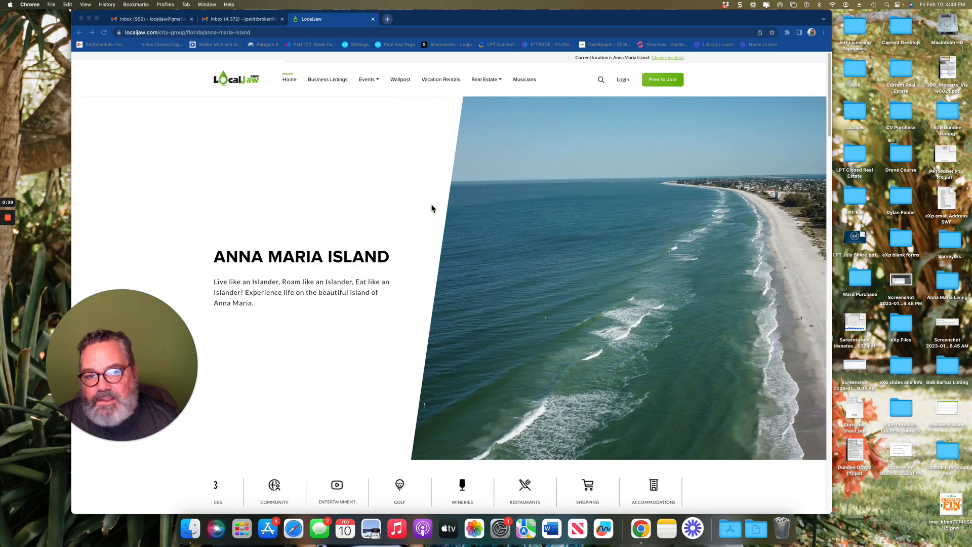
scroll("down", 3)
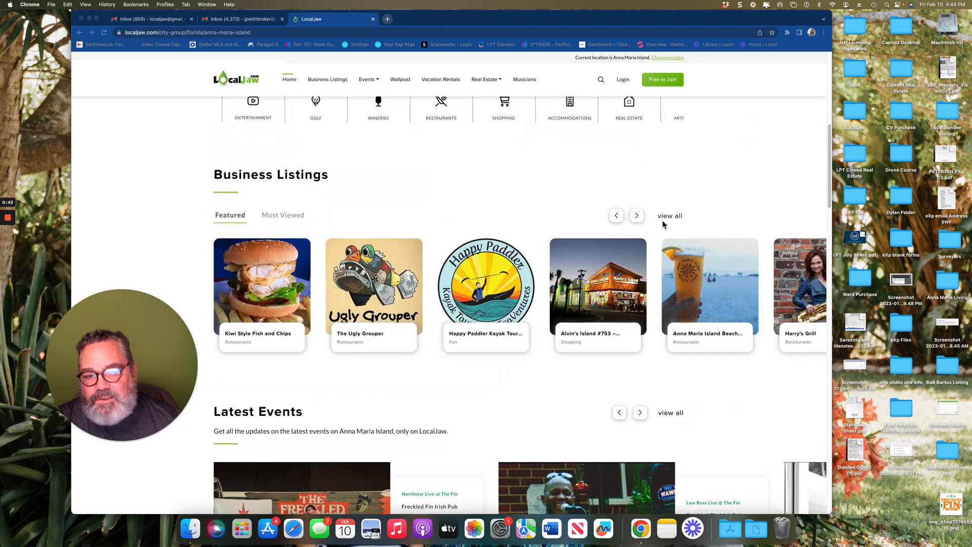
left_click(637, 216)
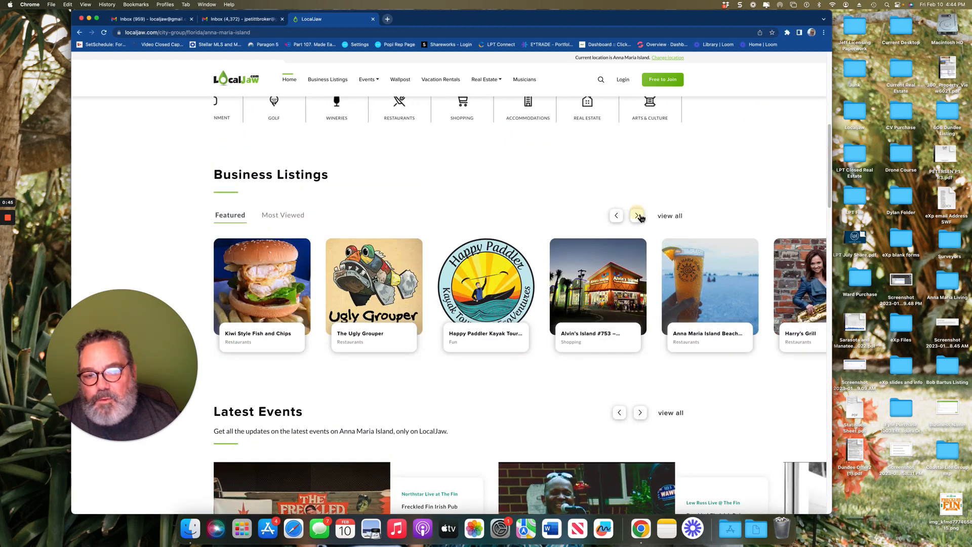
left_click(636, 216)
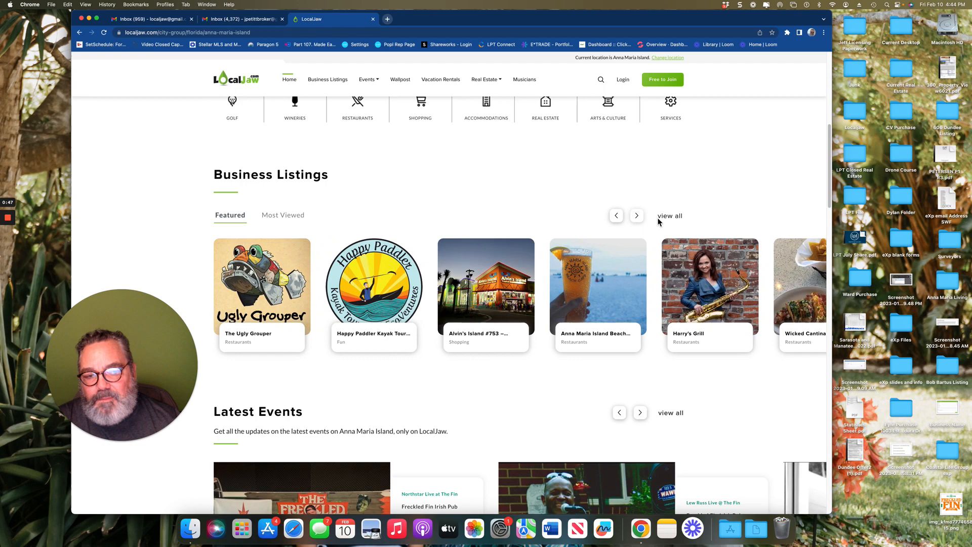
left_click(669, 216)
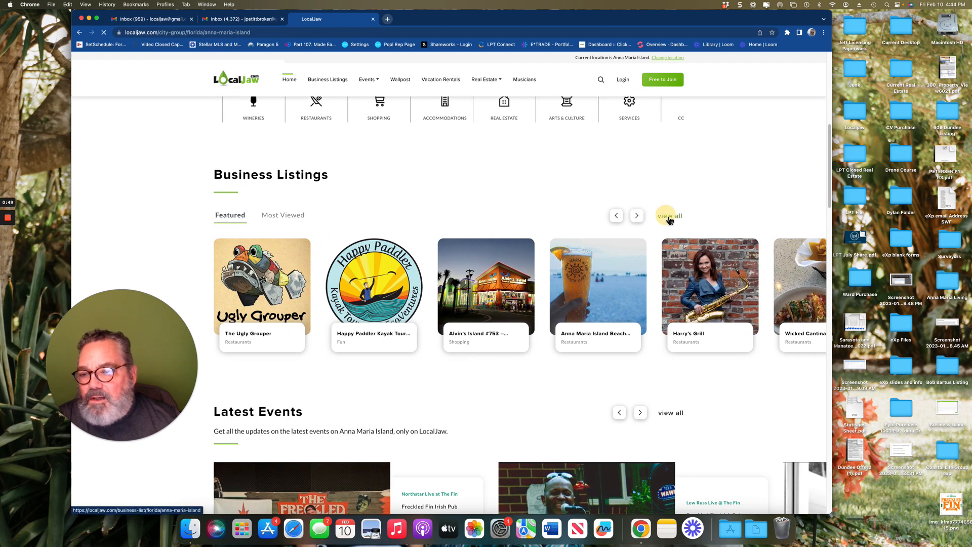
Step: Browse the full Anna Maria Island business listings of restaurants, shops and other businesses
left_click(669, 216)
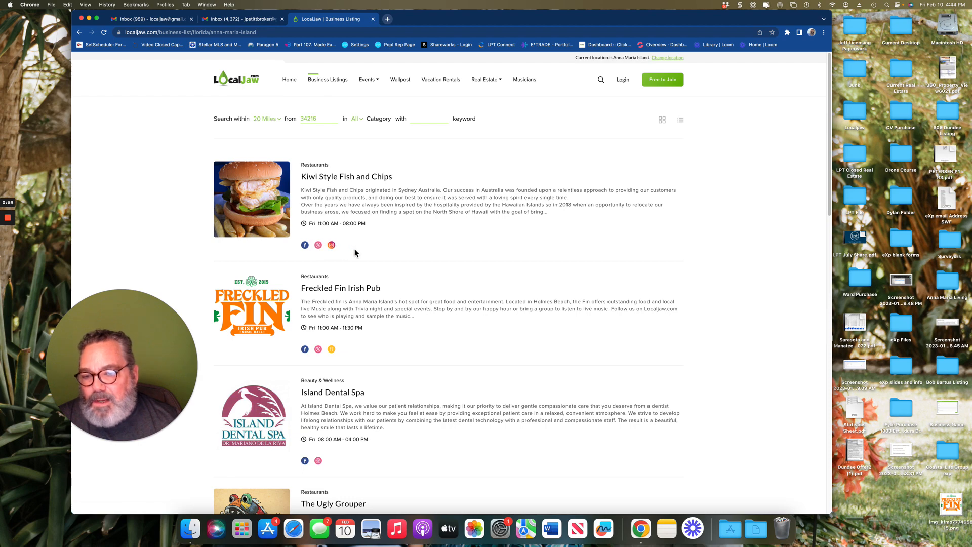
scroll("down", 3)
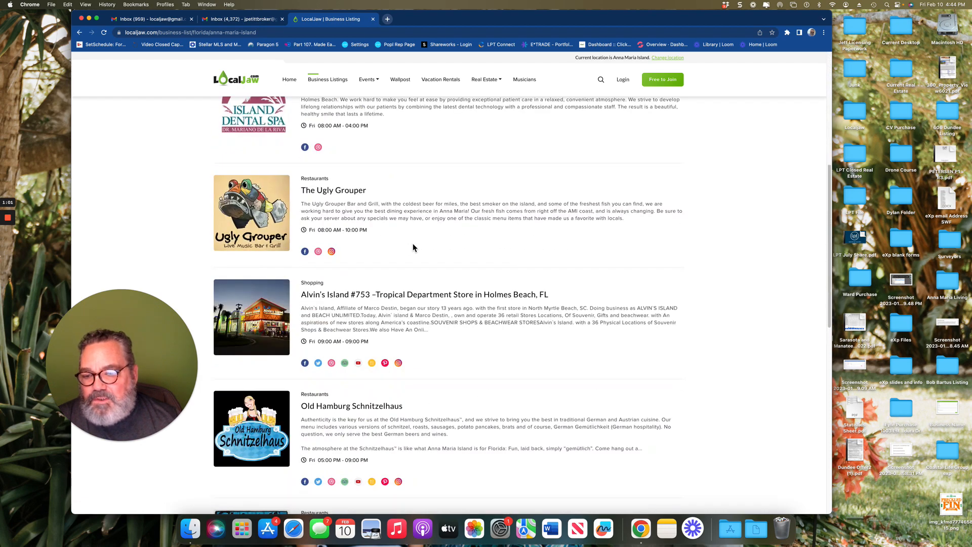
scroll("down", 3)
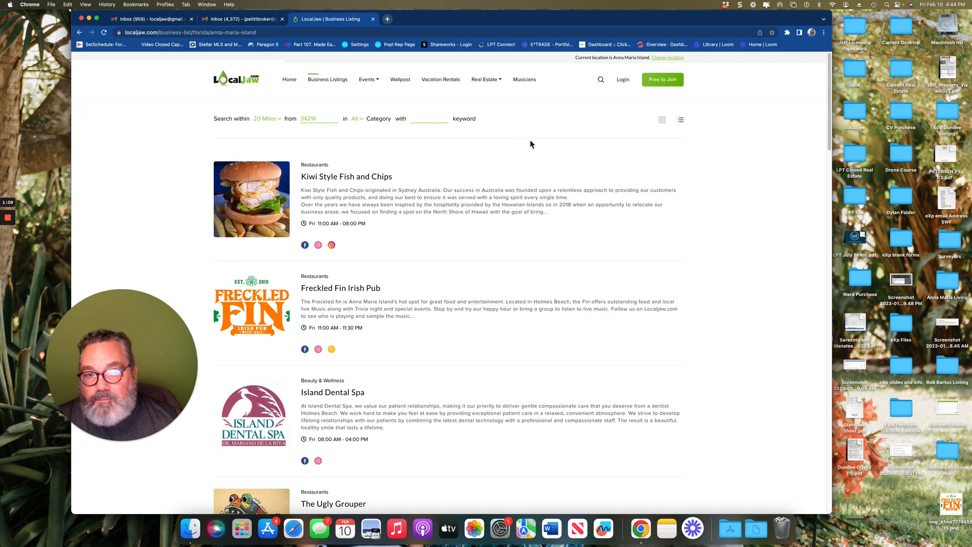
left_click(600, 79)
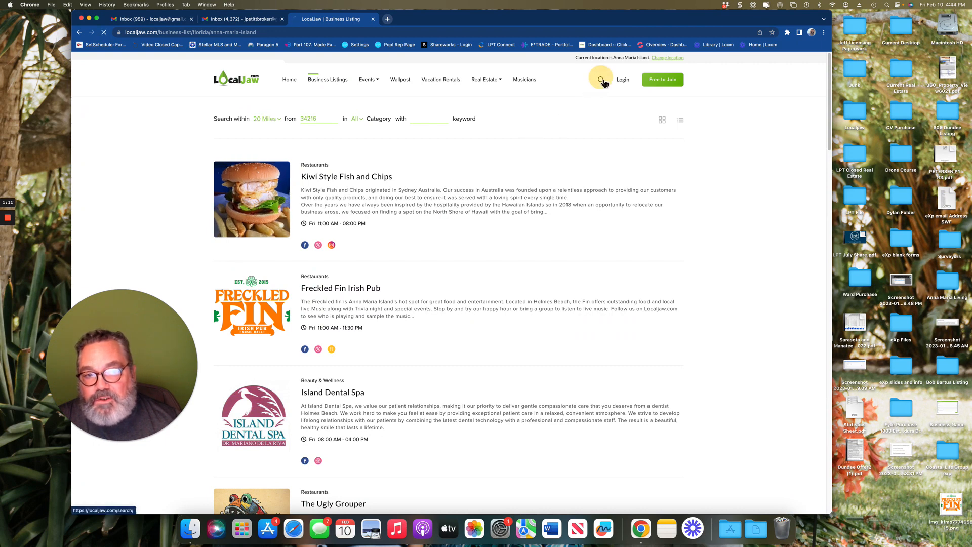
Step: Search Business Listings for 'Oysters' and open the Kiwi Style Fish and Chips result
left_click(601, 80)
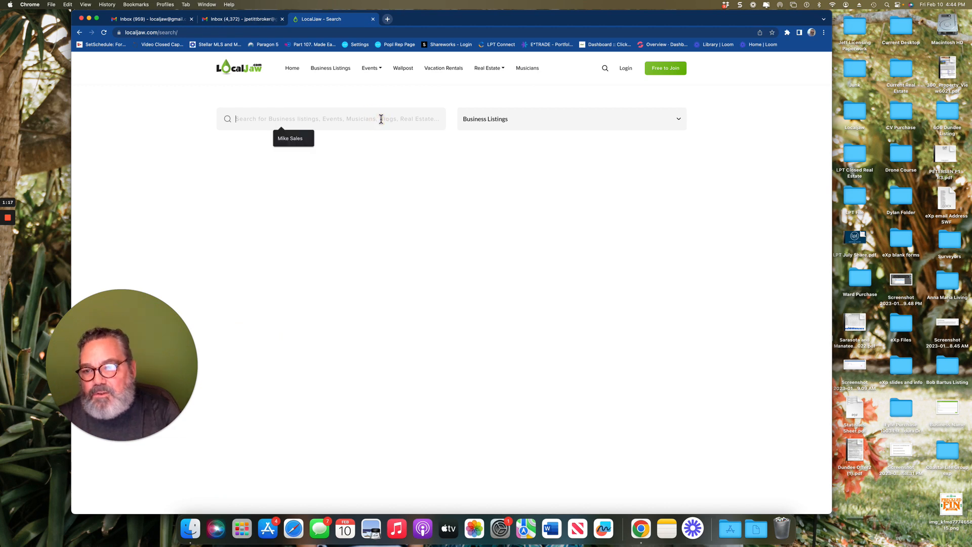
type("Oysters")
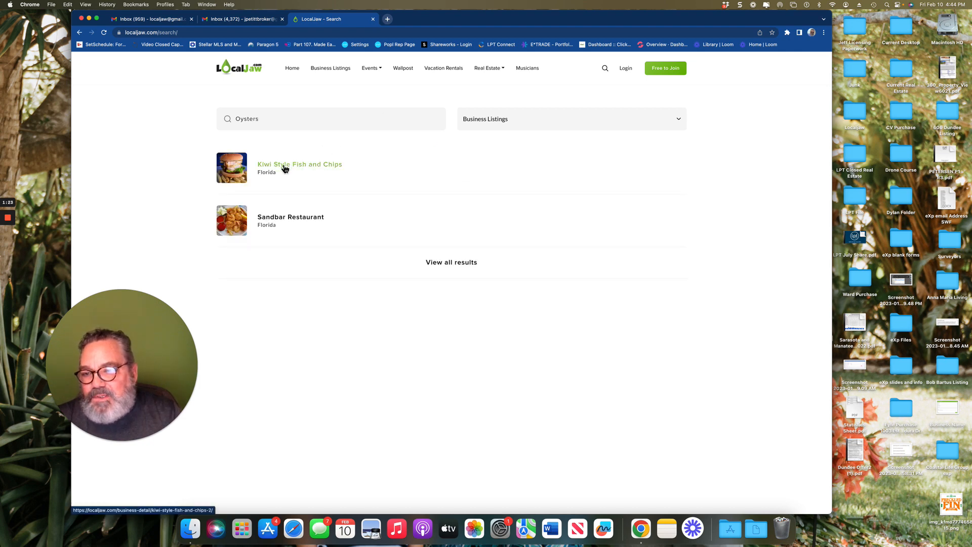
mouse_move(287, 169)
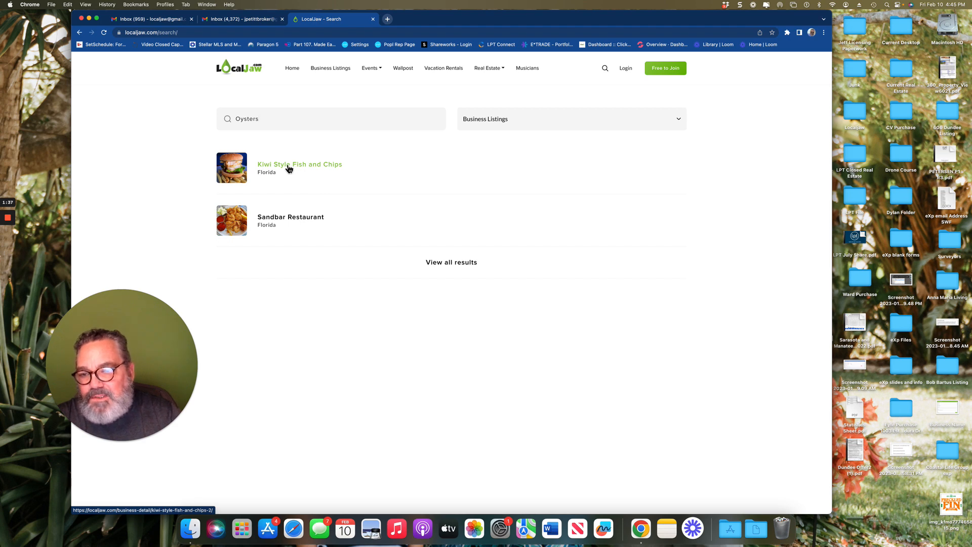
left_click(300, 163)
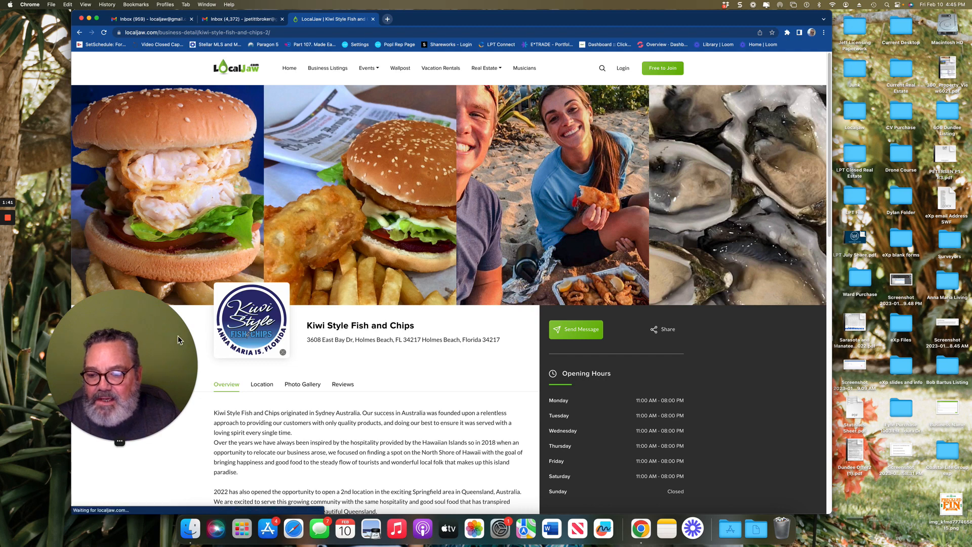
Step: Page Kiwi Style's photo gallery forward twice, then return to the Anna Maria Island home page
scroll("down", 3)
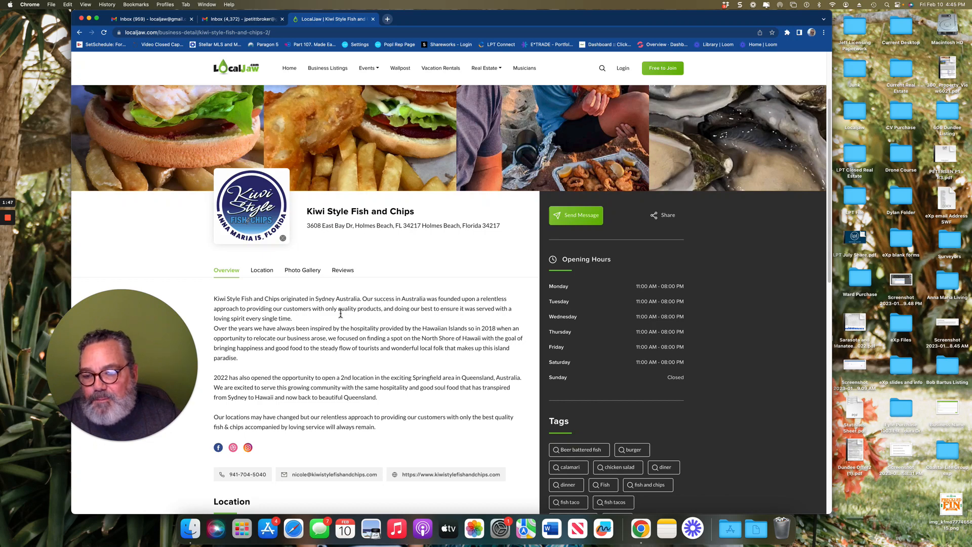
scroll("down", 3)
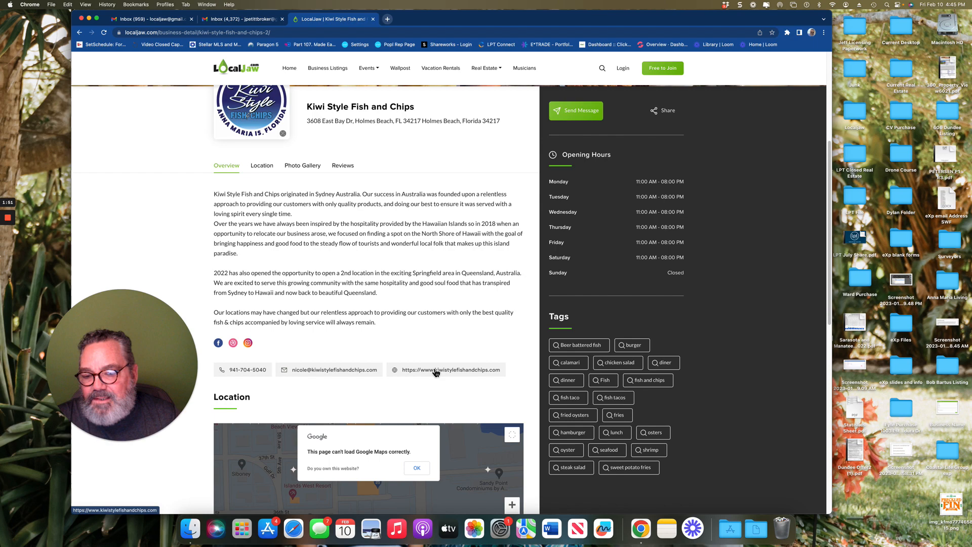
scroll("down", 3)
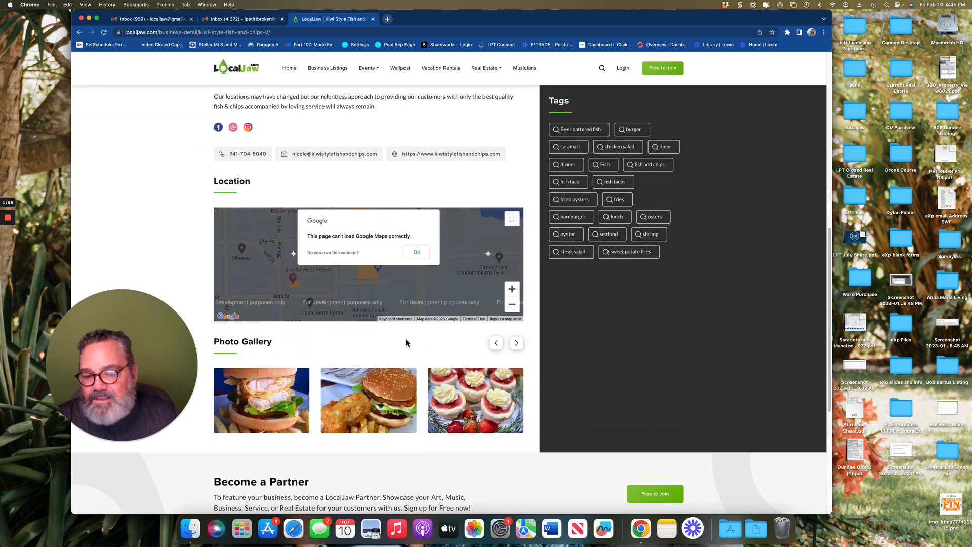
scroll("down", 3)
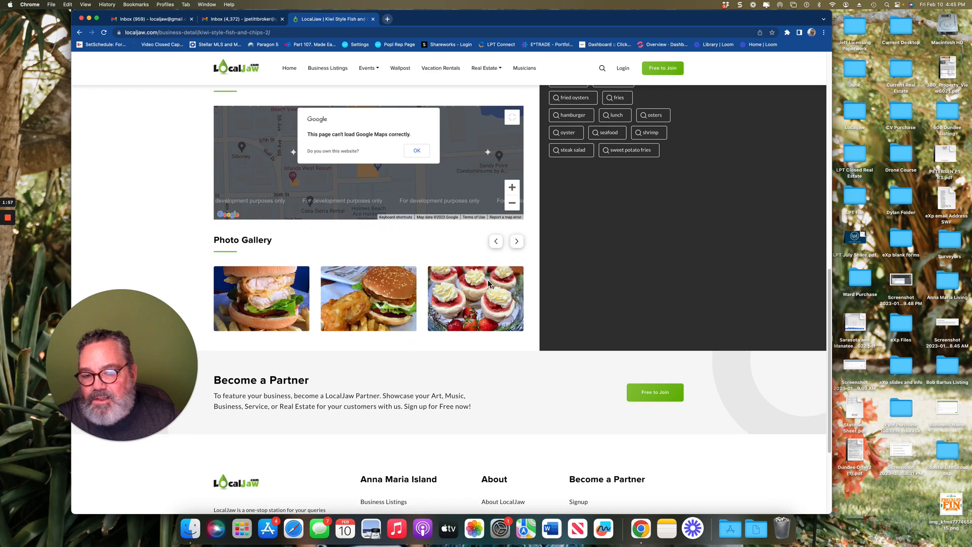
left_click(517, 241)
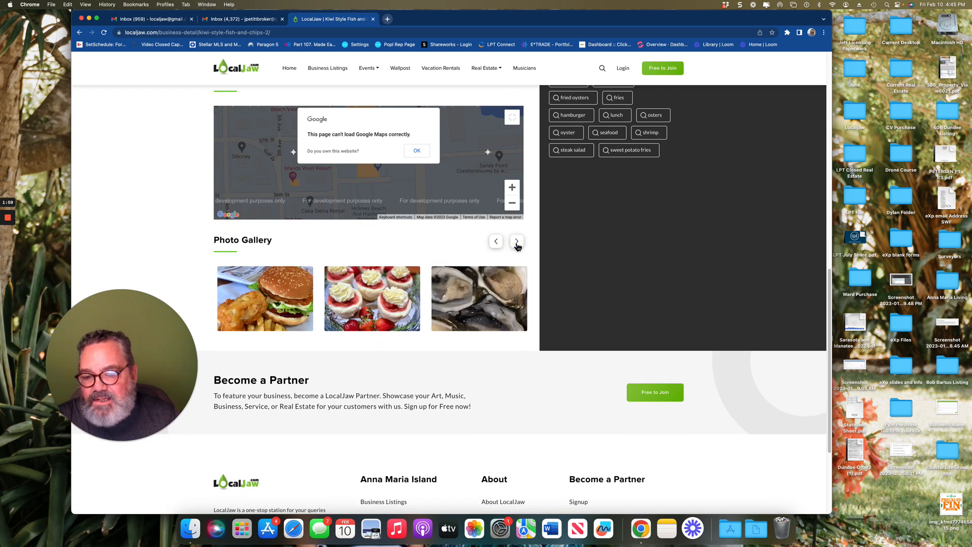
left_click(516, 241)
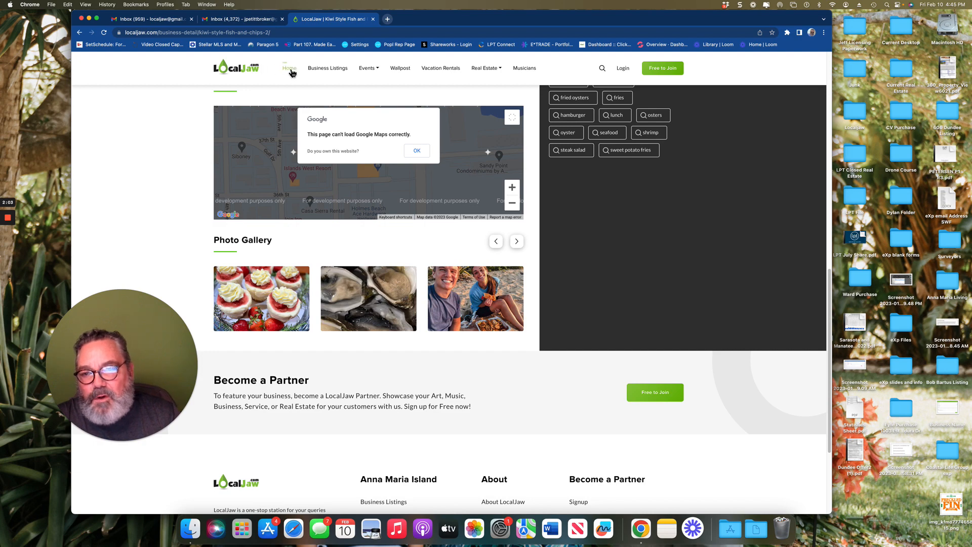
left_click(290, 68)
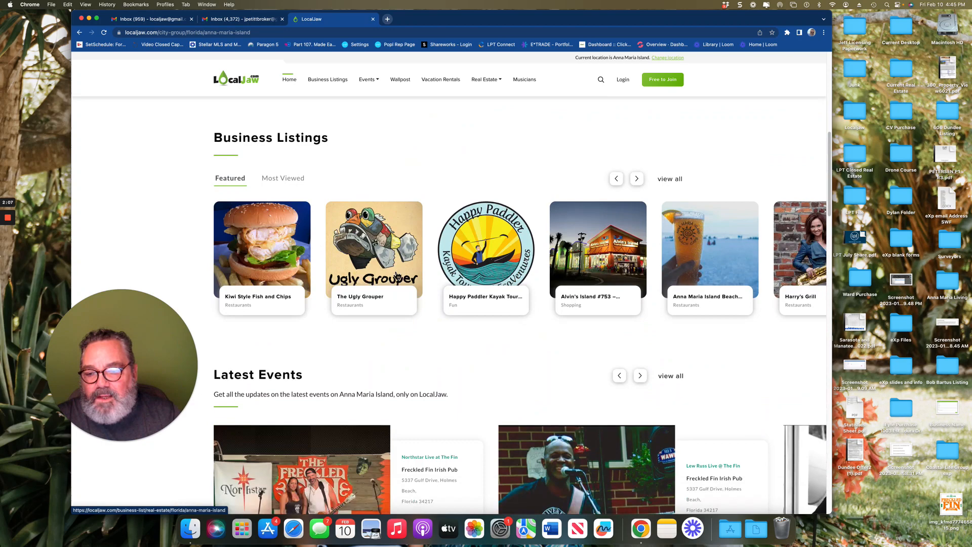
Step: Page Latest Events forward and open the February 2023 events calendar
scroll("down", 3)
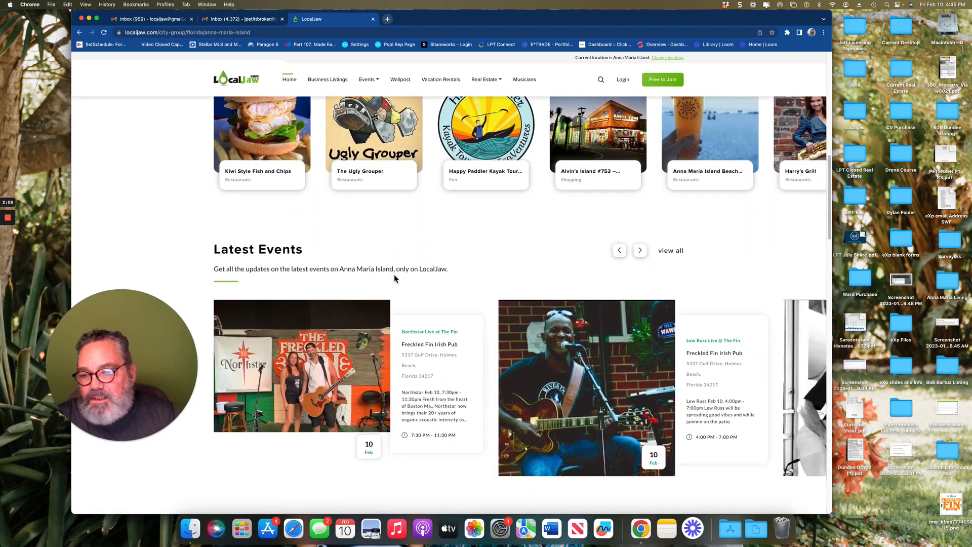
mouse_move(632, 274)
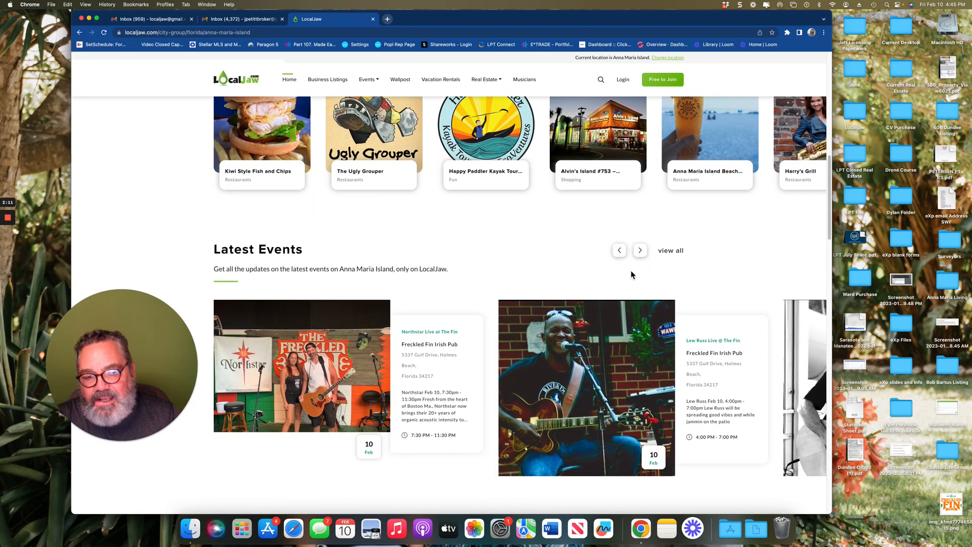
left_click(640, 250)
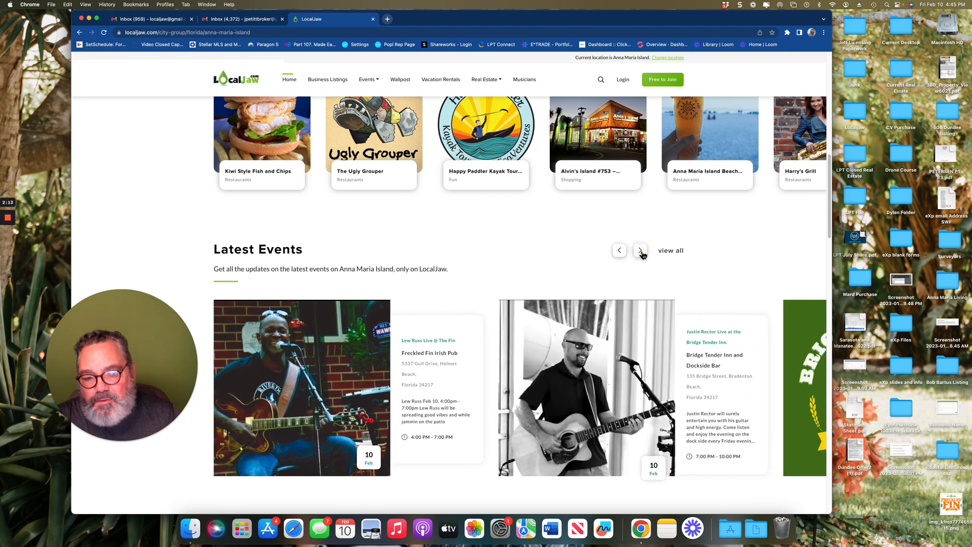
left_click(640, 250)
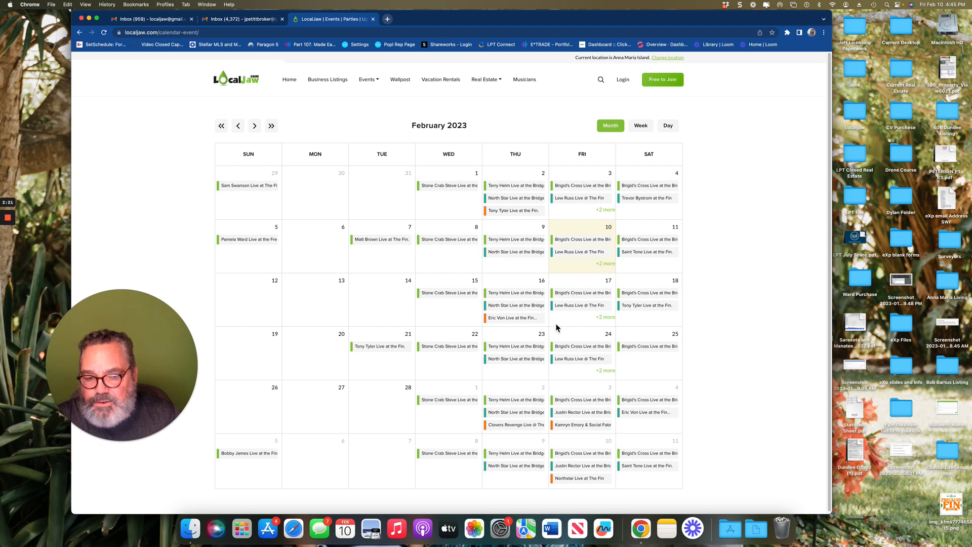
mouse_move(607, 375)
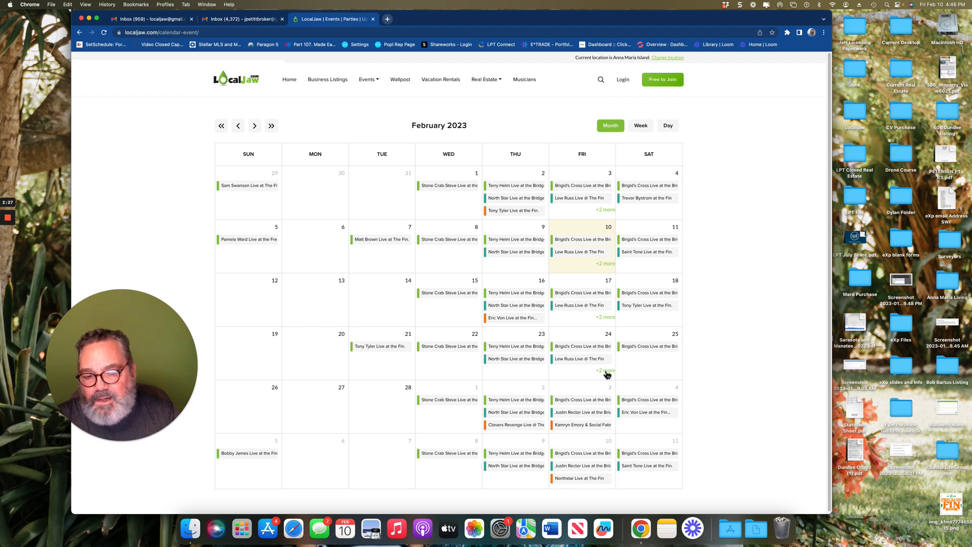
Step: Expand February 24's '+2 more' events and open Brigid's Cross Live at Bridge Tender Inn
left_click(605, 370)
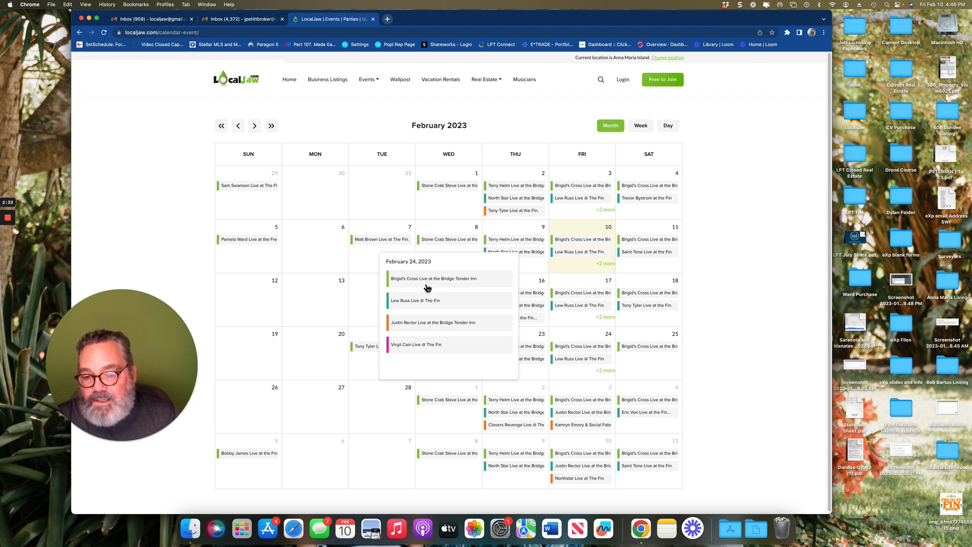
mouse_move(422, 285)
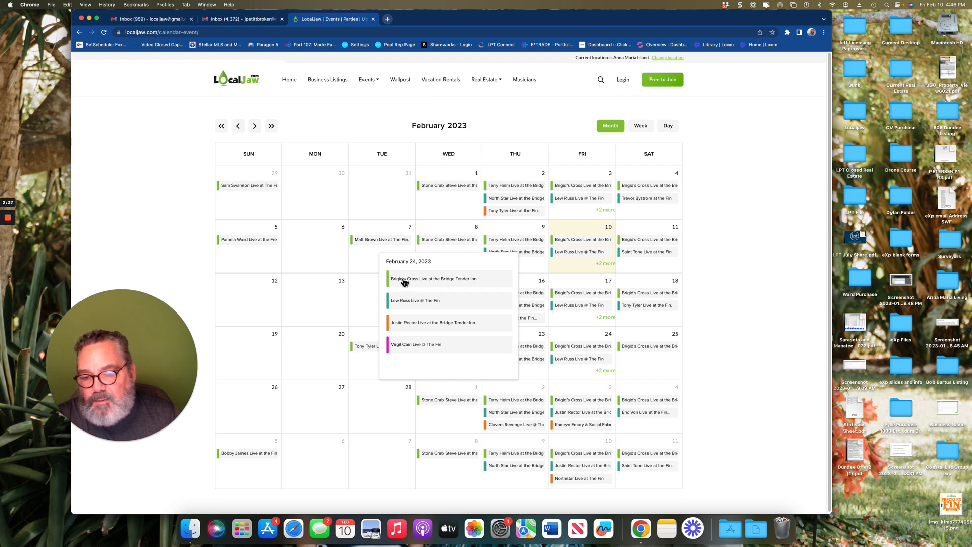
mouse_move(409, 304)
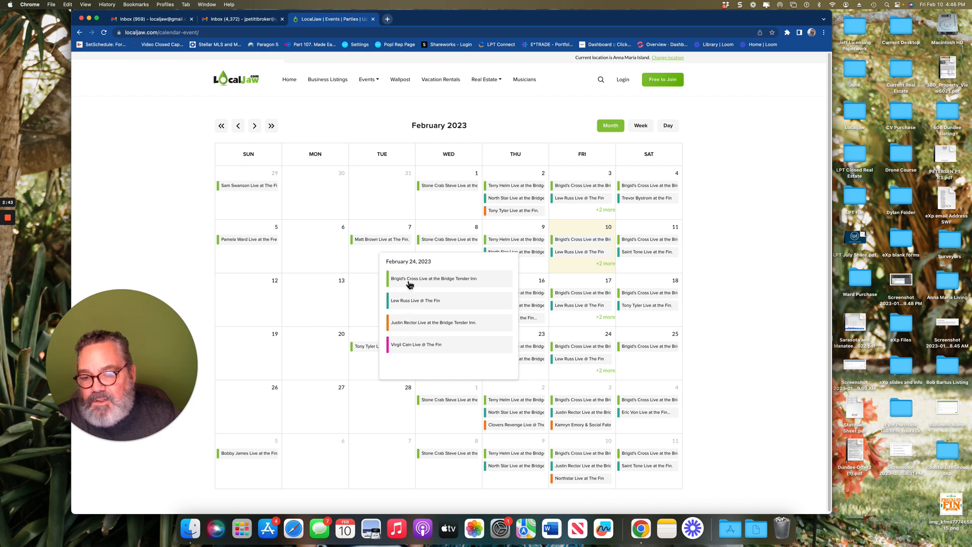
left_click(432, 278)
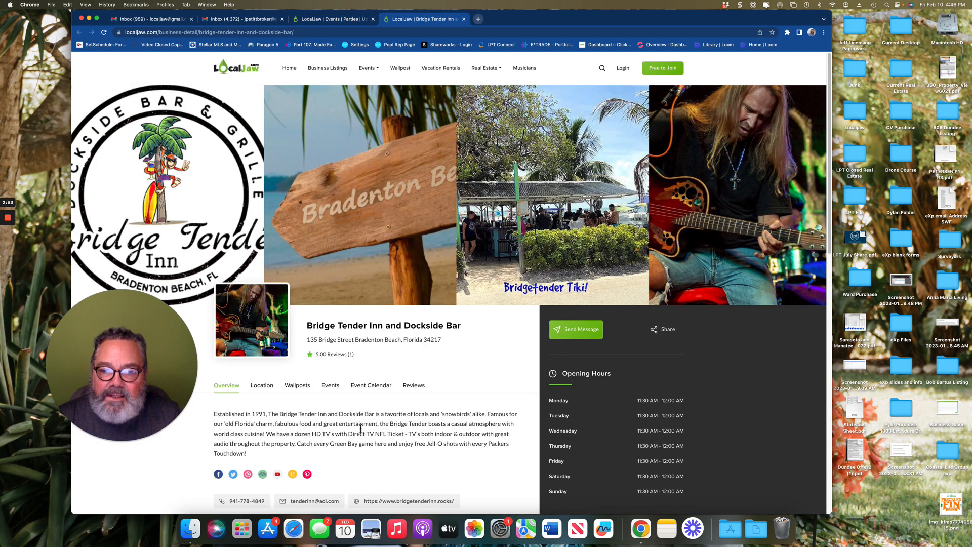
Step: Scroll through Bridge Tender Inn's details and tags, then open the Wallpost feed
scroll("down", 3)
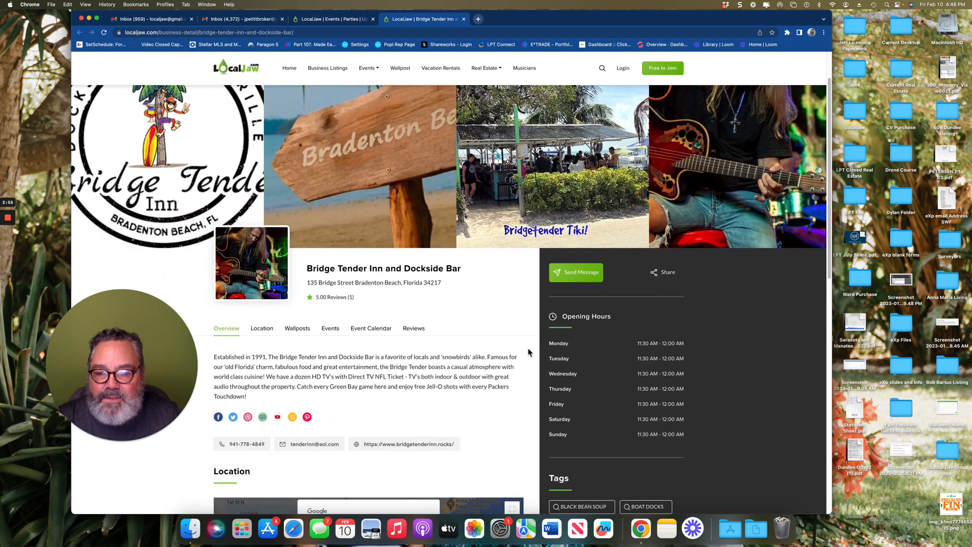
scroll("down", 3)
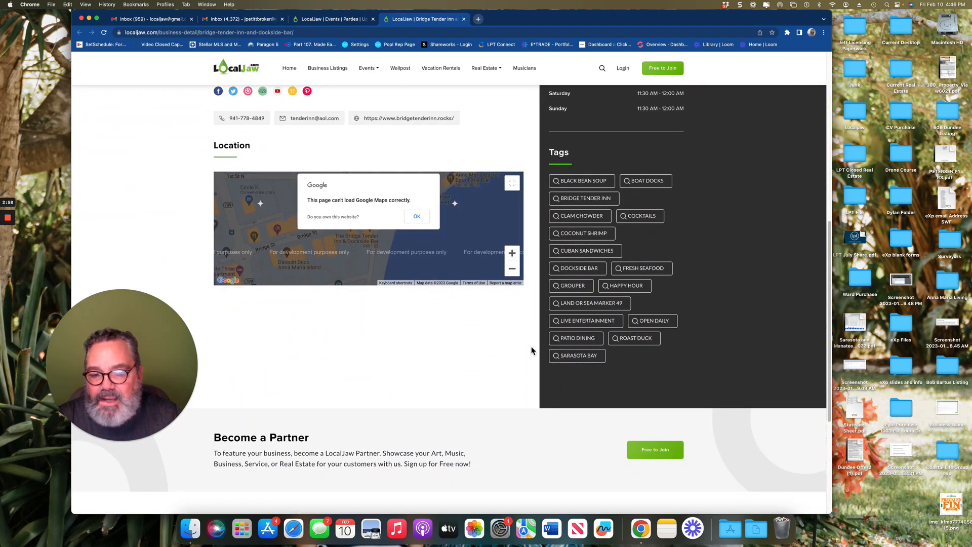
scroll("up", 3)
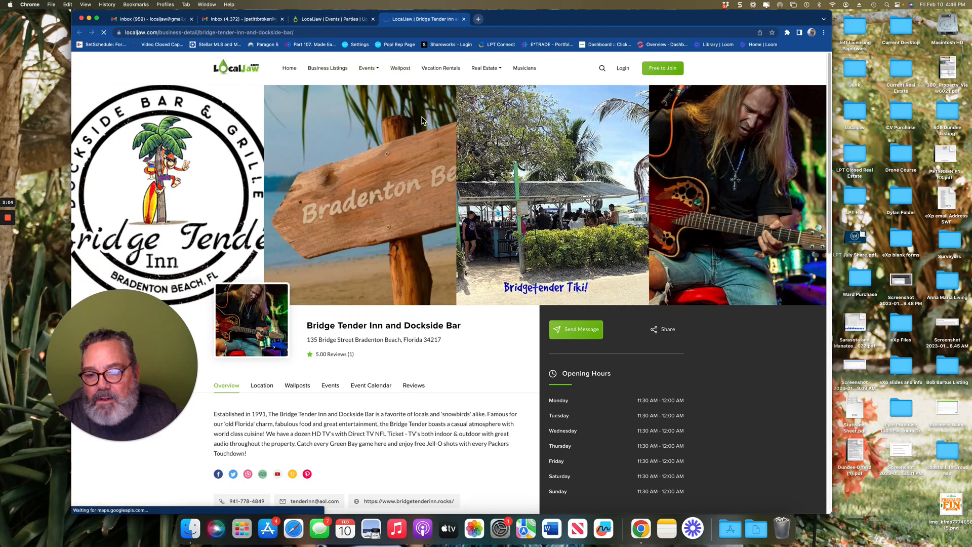
left_click(400, 67)
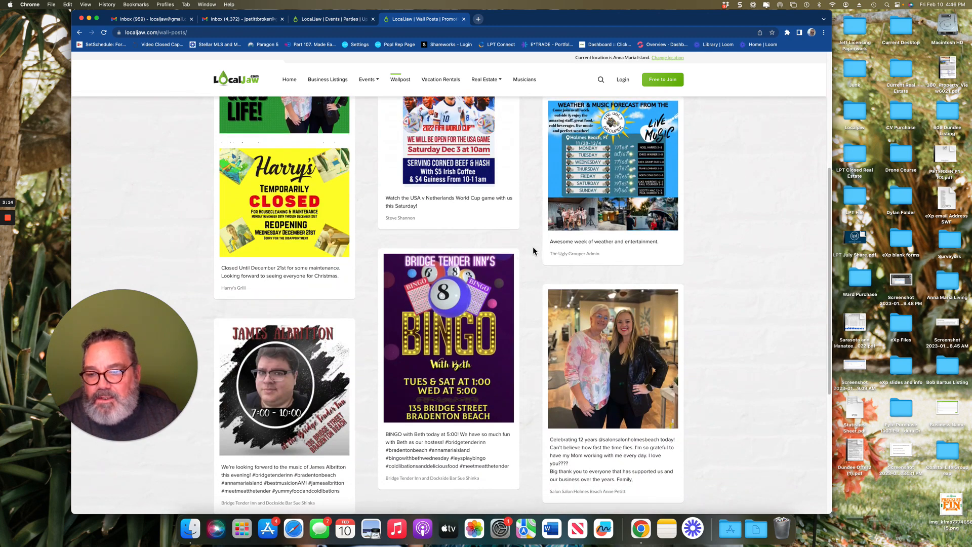
mouse_move(367, 250)
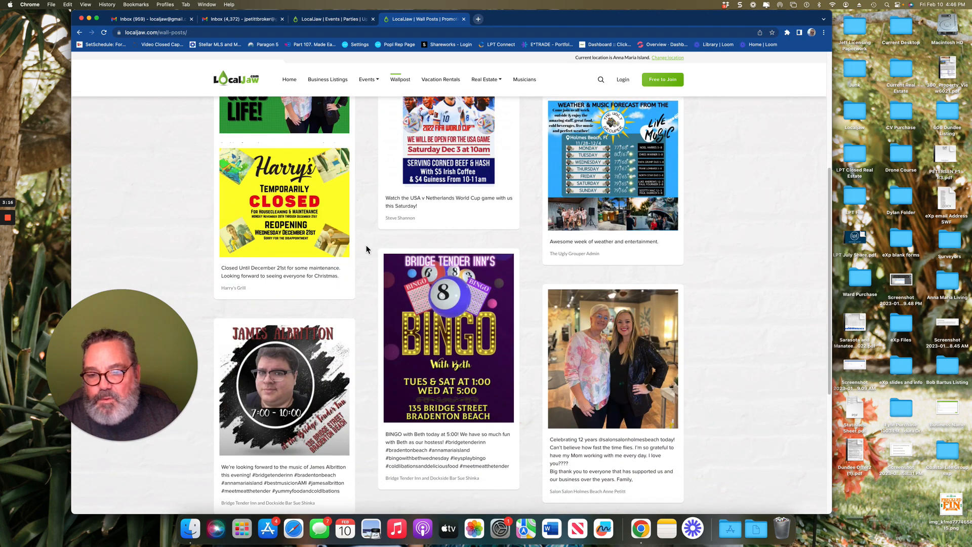
scroll("down", 3)
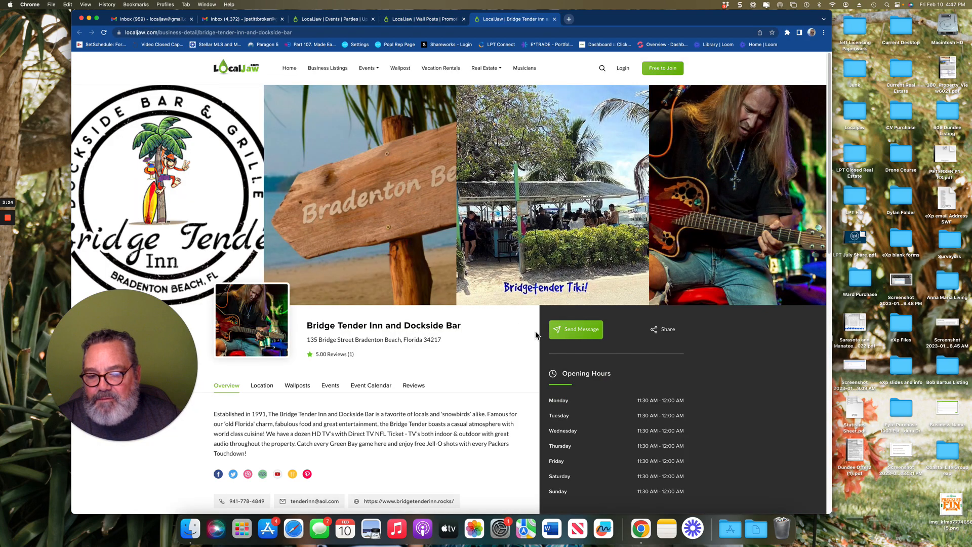
Step: Scroll down the Bridge Tender Inn page to its contact links, location map and tags
scroll("down", 3)
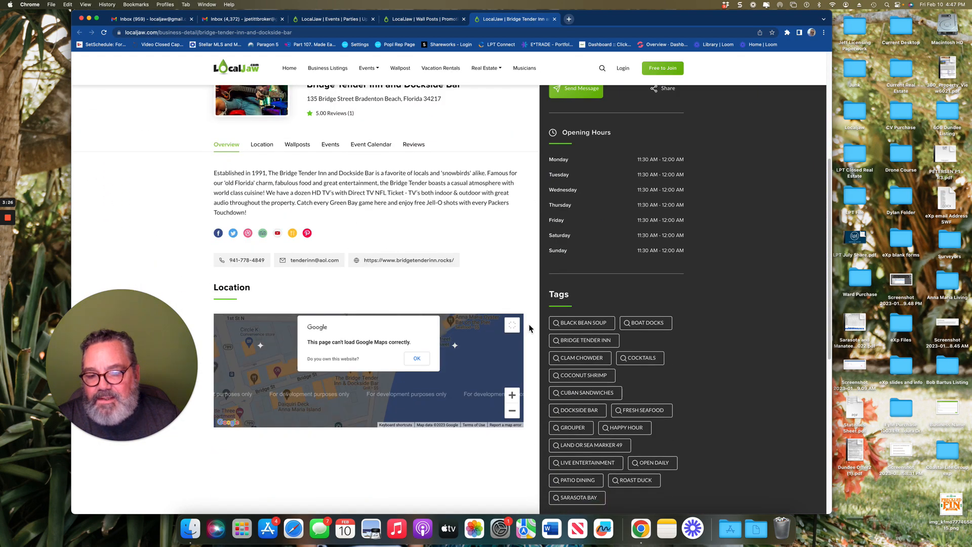
scroll("down", 3)
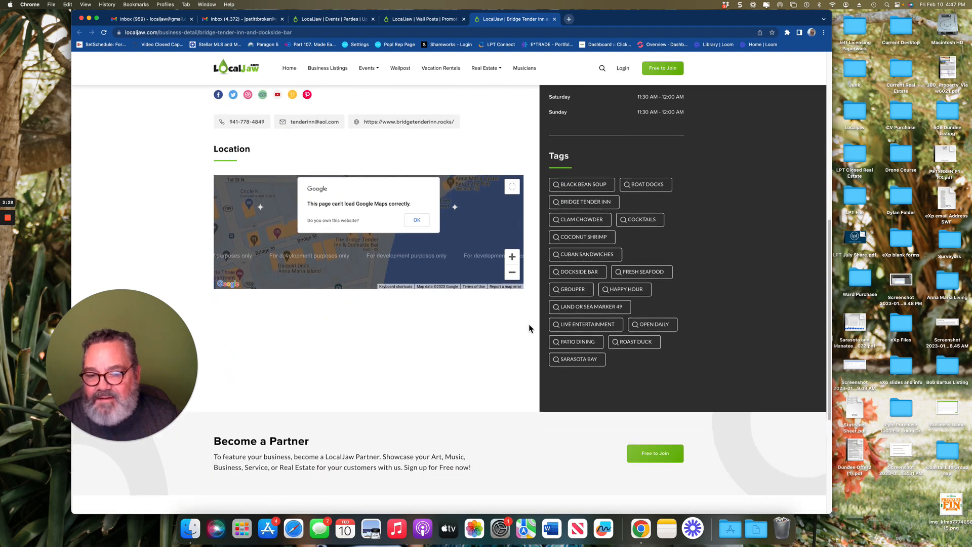